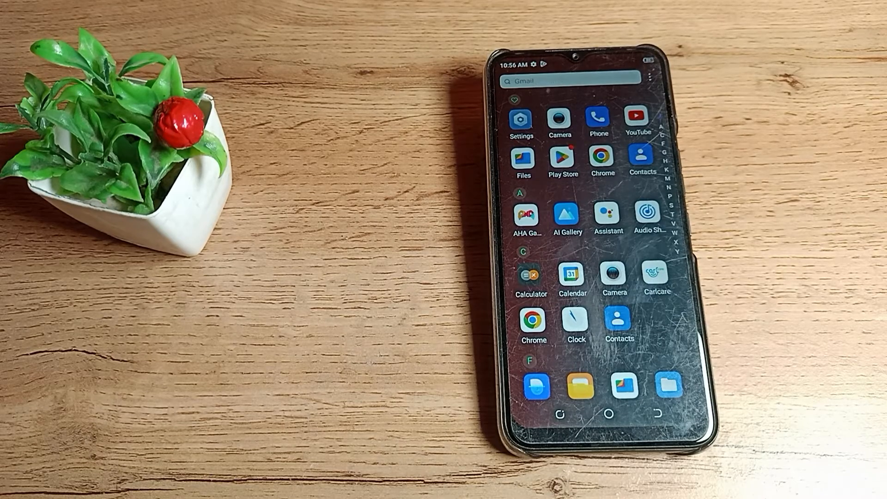
# Step: Reach the Display & brightness page from the app drawer's Settings icon
pyautogui.scroll(-3)
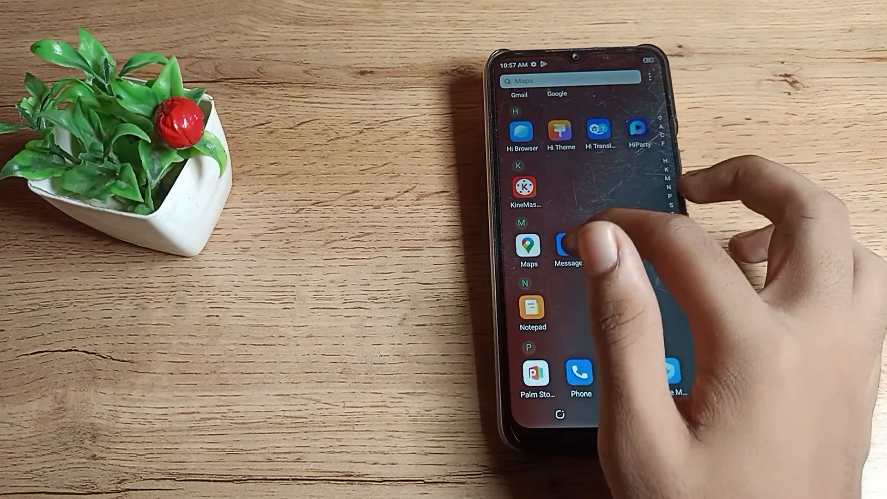
pyautogui.click(565, 248)
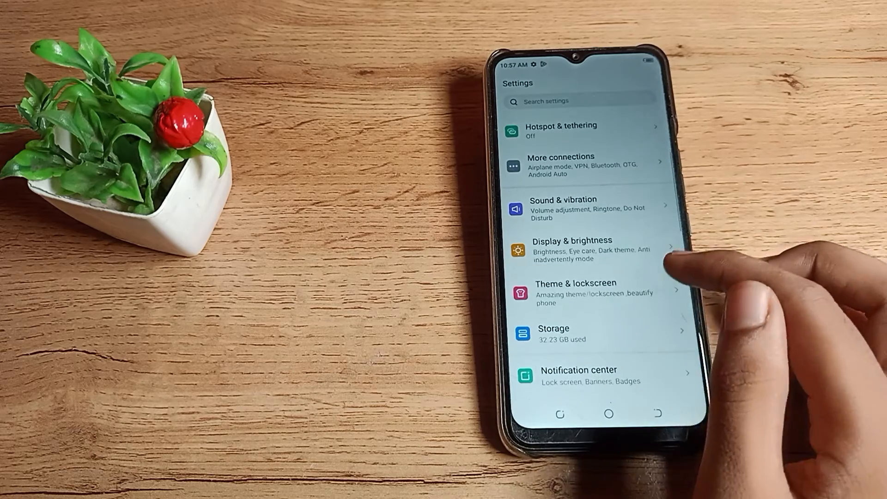
pyautogui.click(572, 249)
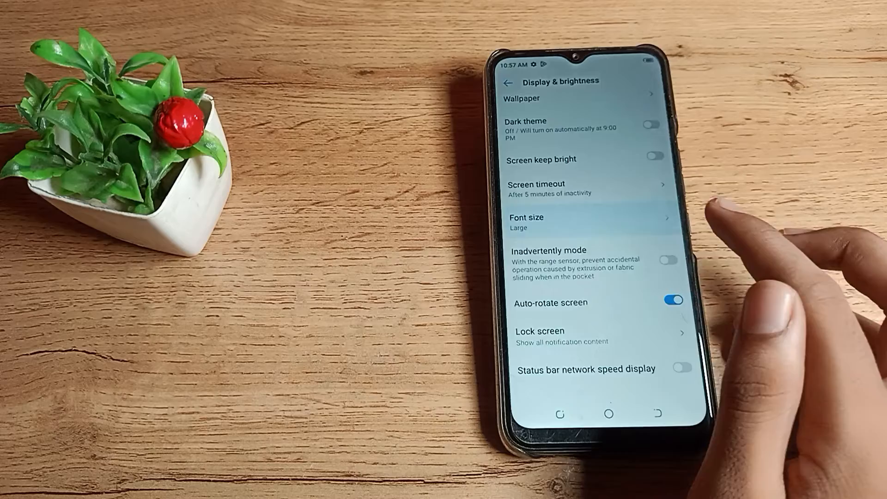
# Step: Move the Font size slider from Large through Small back to the middle Default position
pyautogui.click(526, 222)
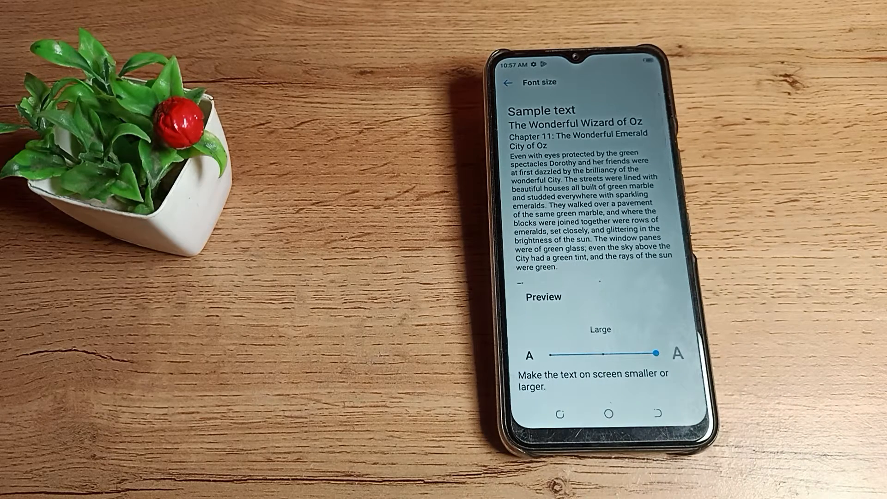
pyautogui.moveTo(657, 355); pyautogui.dragTo(552, 355)
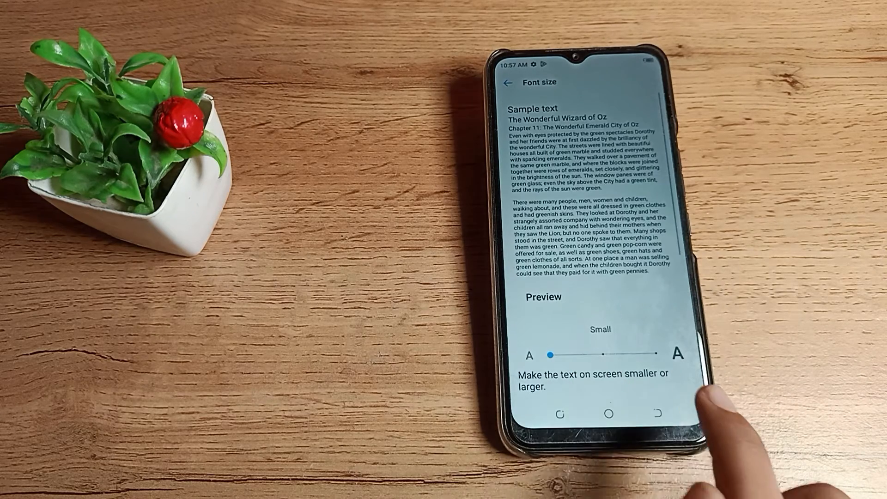
pyautogui.moveTo(551, 355); pyautogui.dragTo(604, 355)
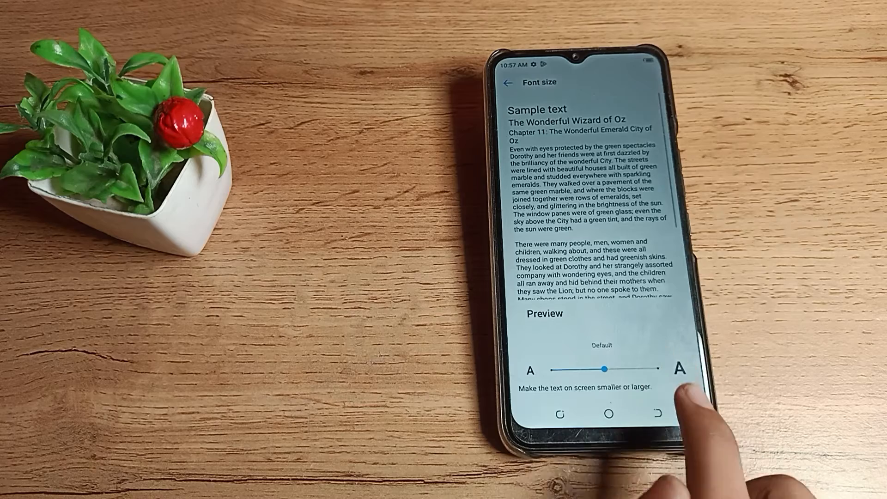
pyautogui.moveTo(605, 369); pyautogui.dragTo(657, 355)
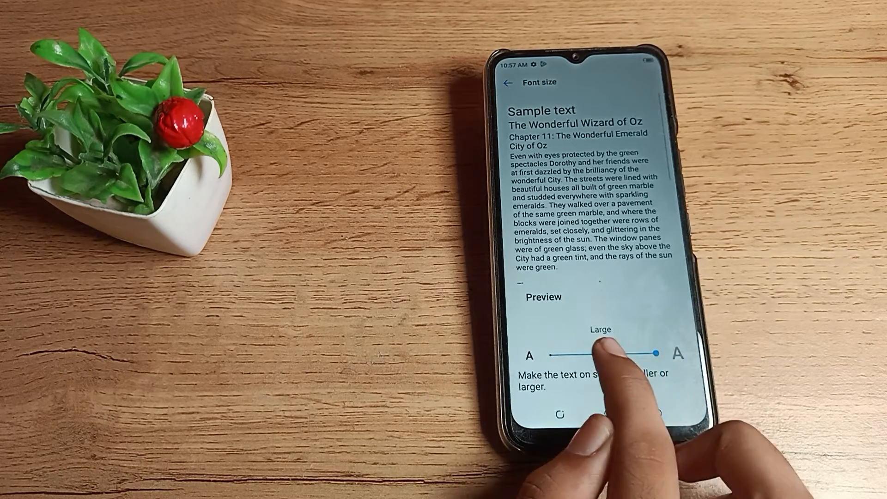
pyautogui.moveTo(656, 351); pyautogui.dragTo(604, 368)
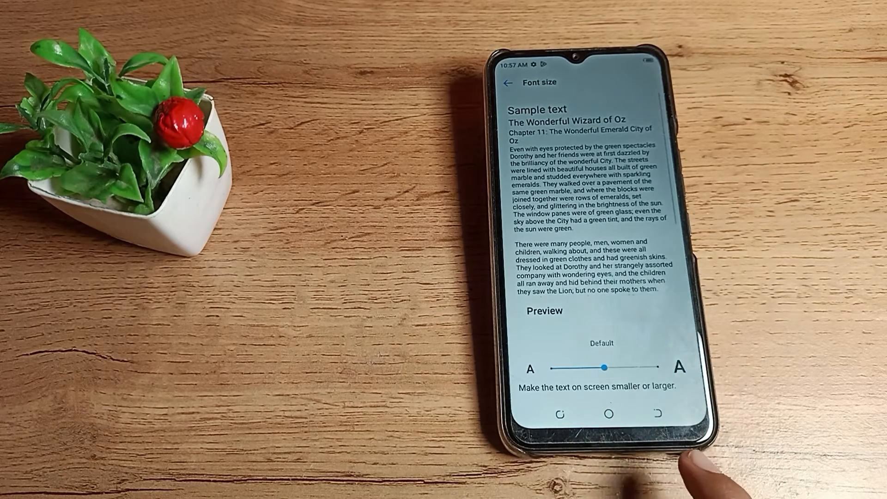
# Step: Return to Display & brightness, where Font size now reads Default
pyautogui.click(508, 83)
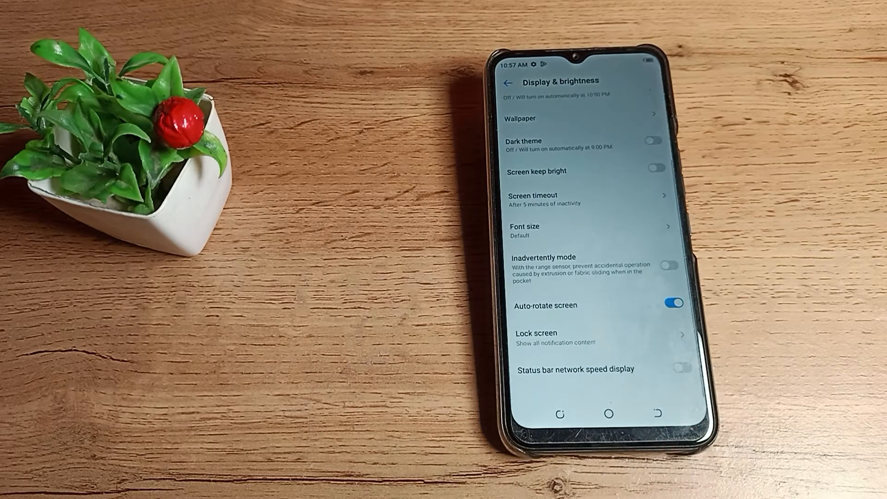
pyautogui.click(672, 303)
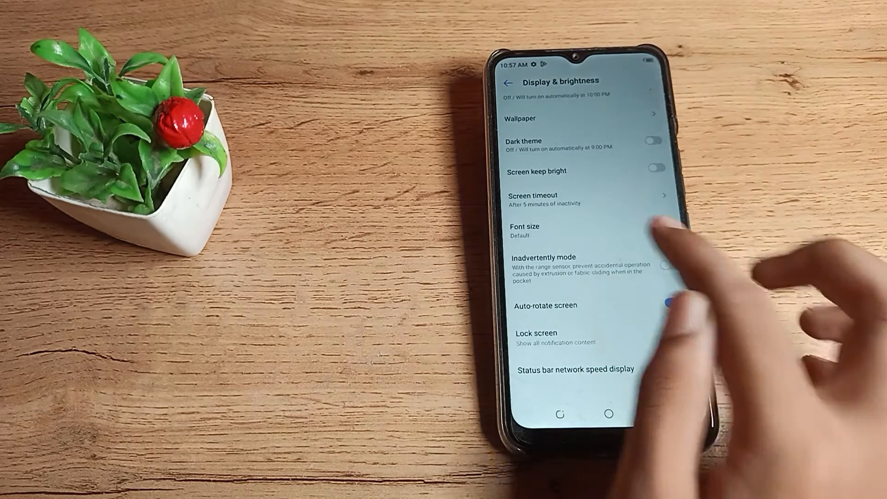